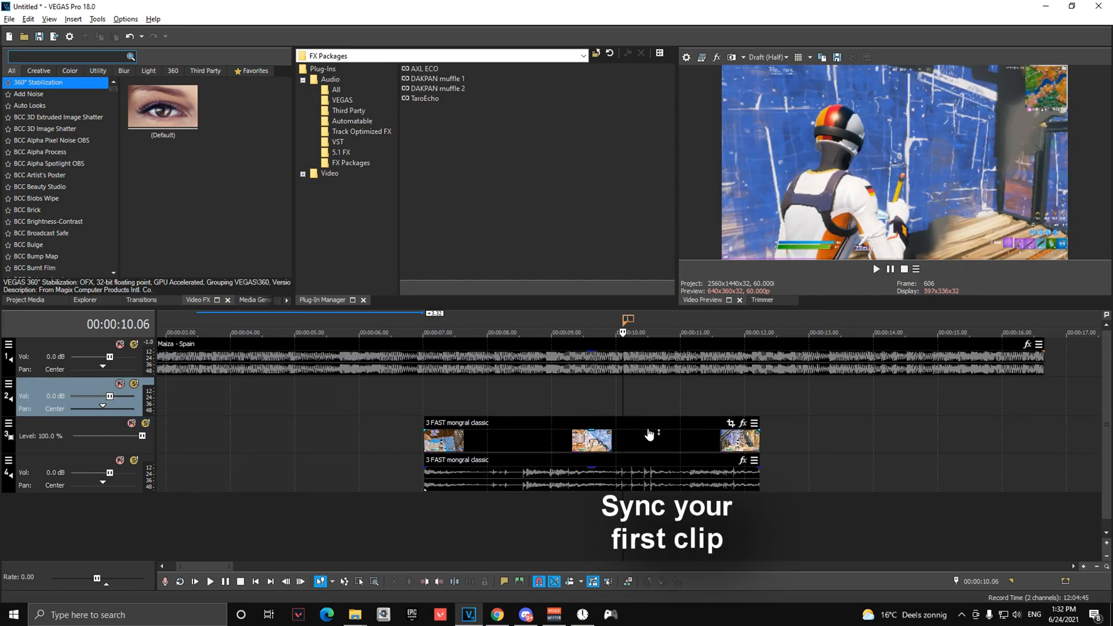
# Step: Slide the 3 FAST mongral classic clip until it syncs with the Maiza - Spain song
pyautogui.click(547, 433)
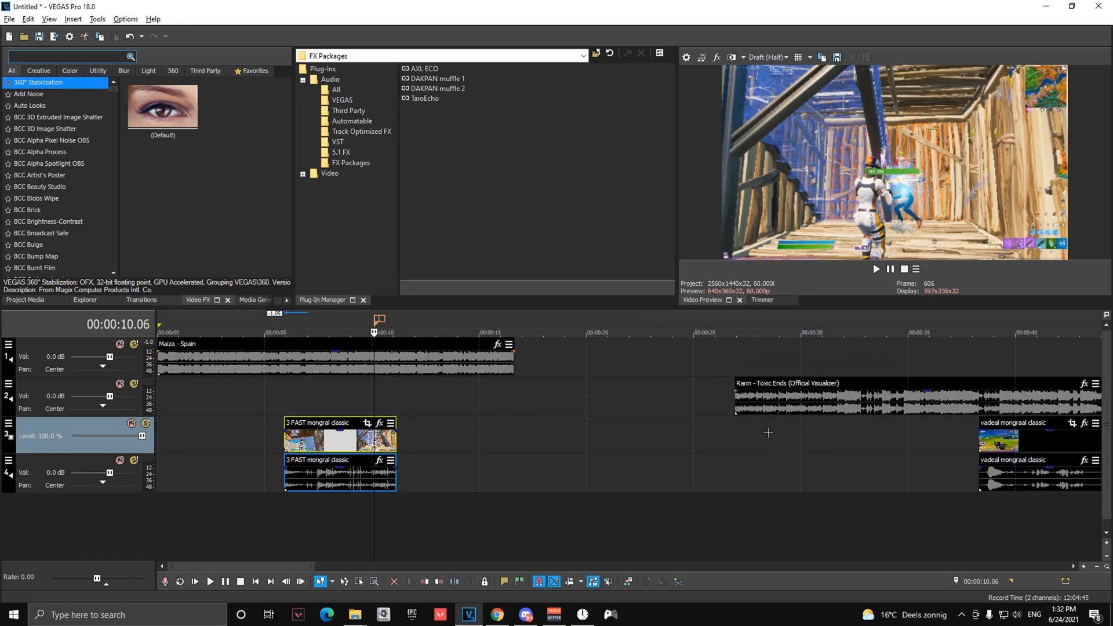
pyautogui.click(809, 394)
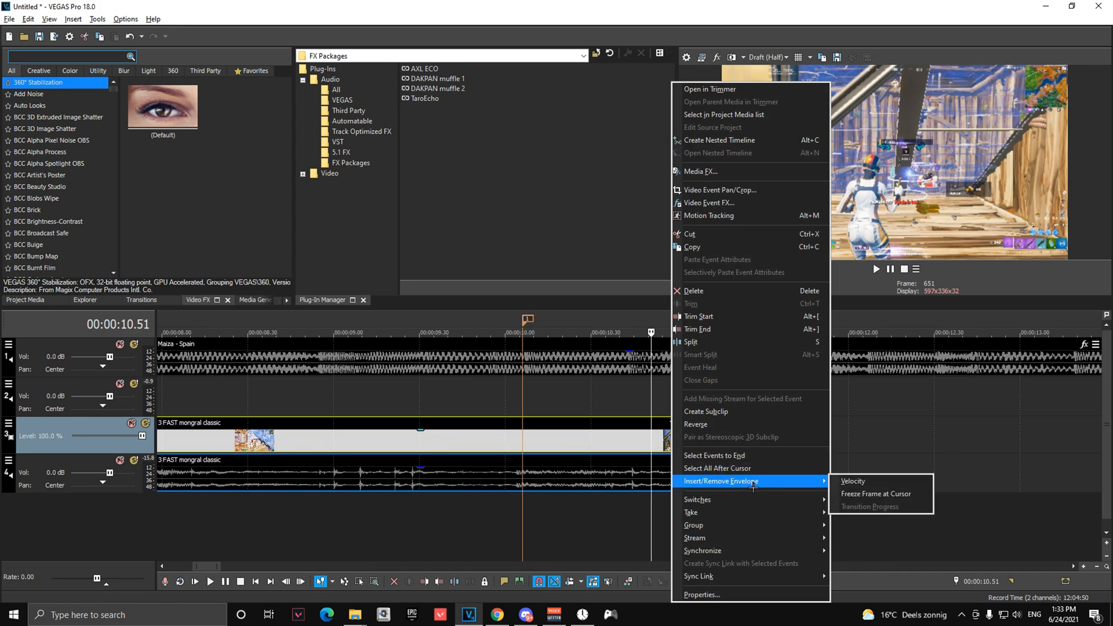
pyautogui.moveTo(779, 492)
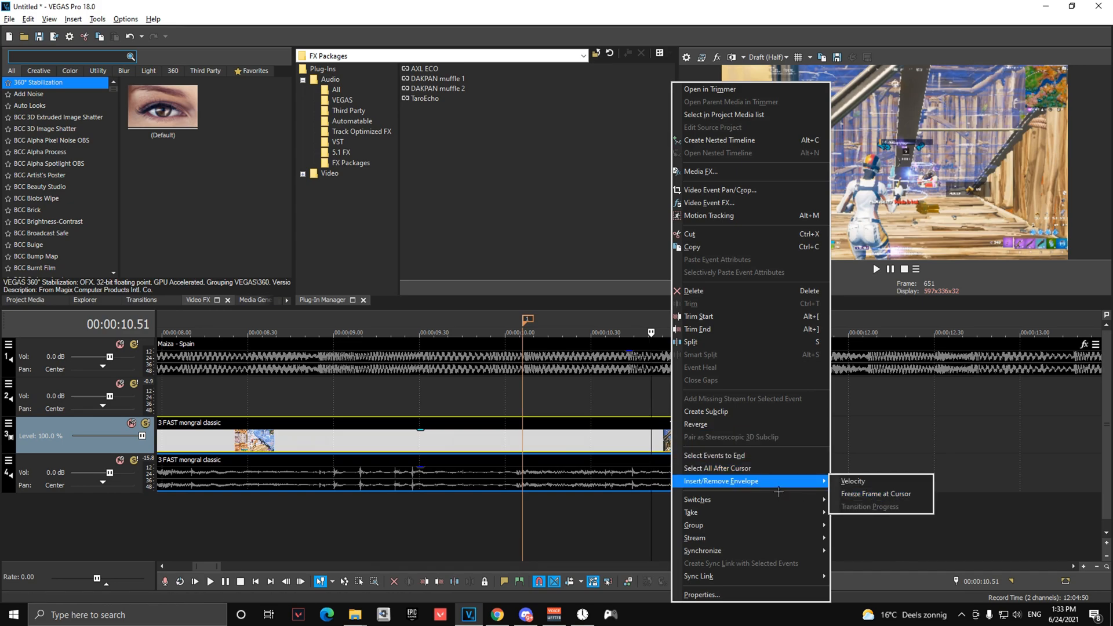
pyautogui.moveTo(876, 493)
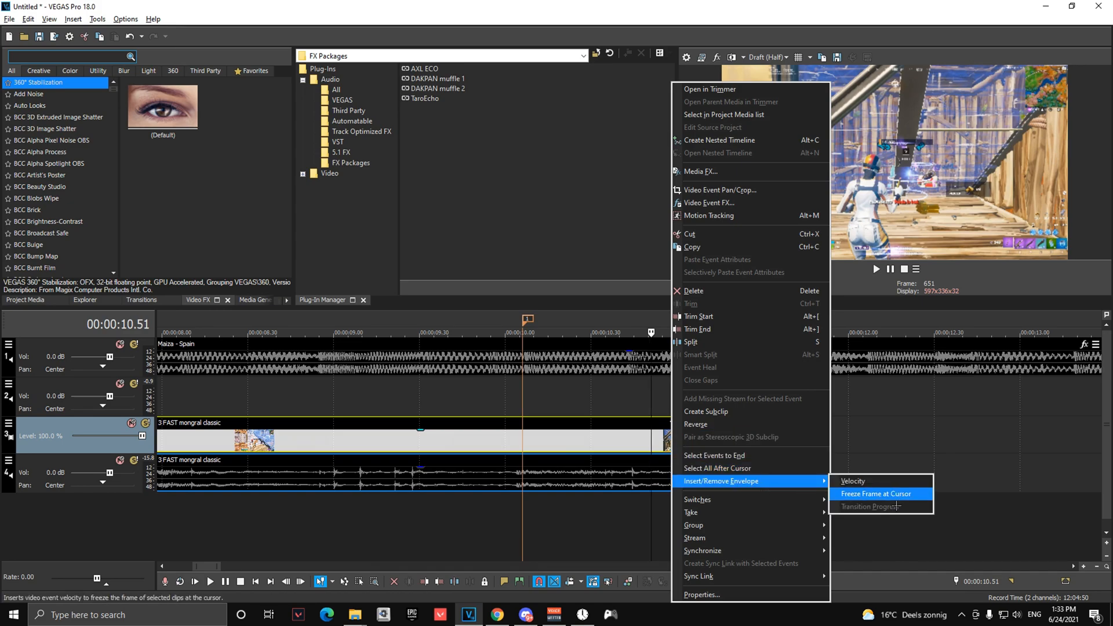
# Step: Insert a freeze frame on the first clip at the cursor near 10.5 seconds
pyautogui.click(852, 481)
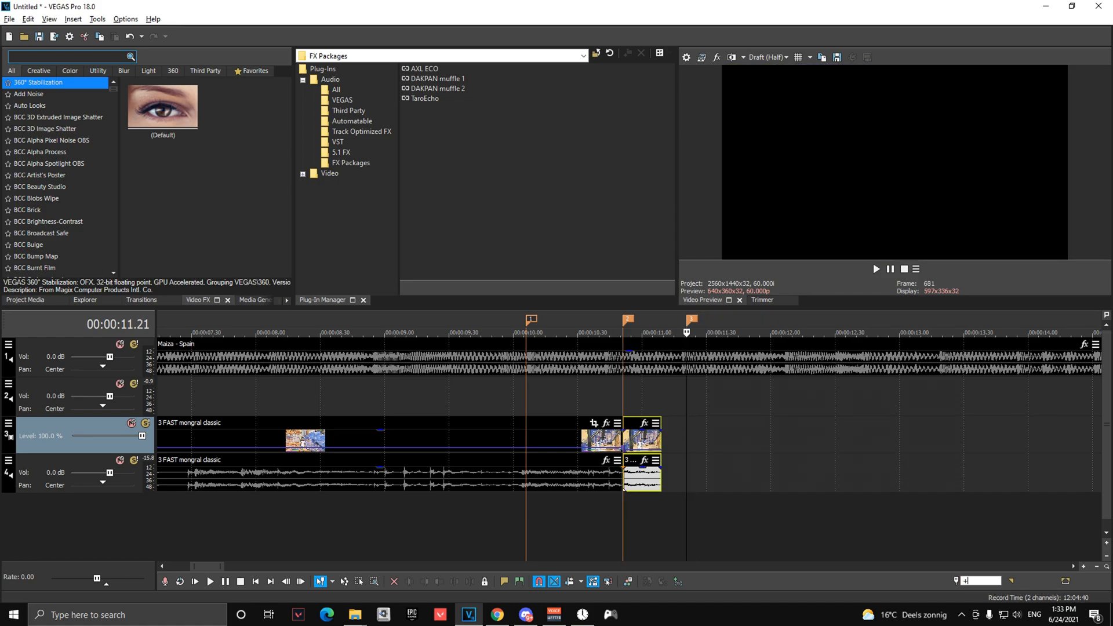
pyautogui.click(749, 333)
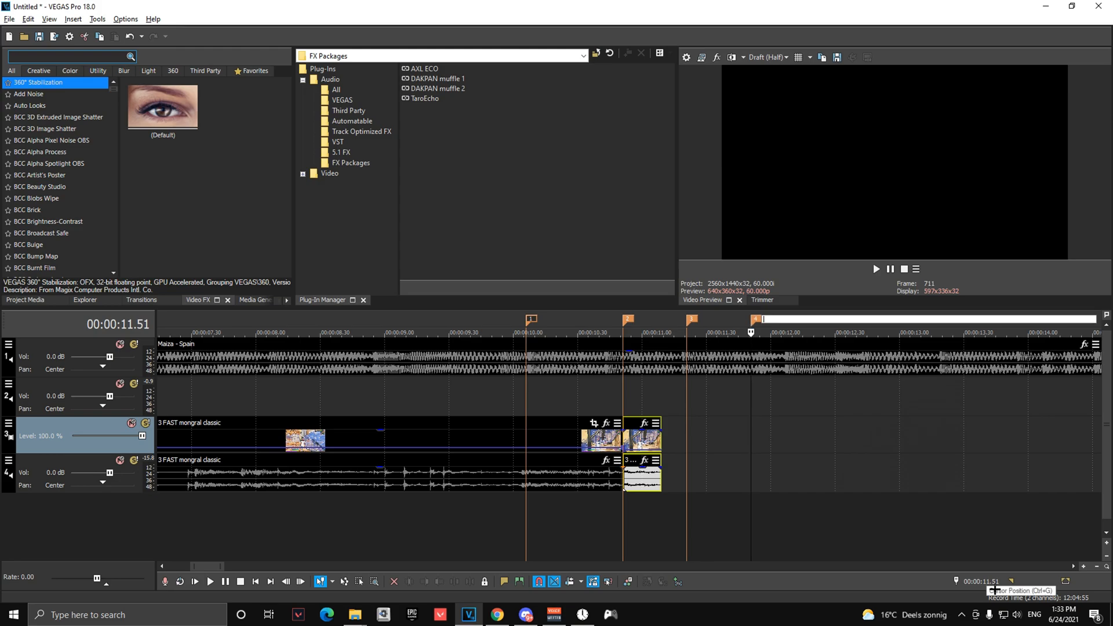
pyautogui.click(638, 332)
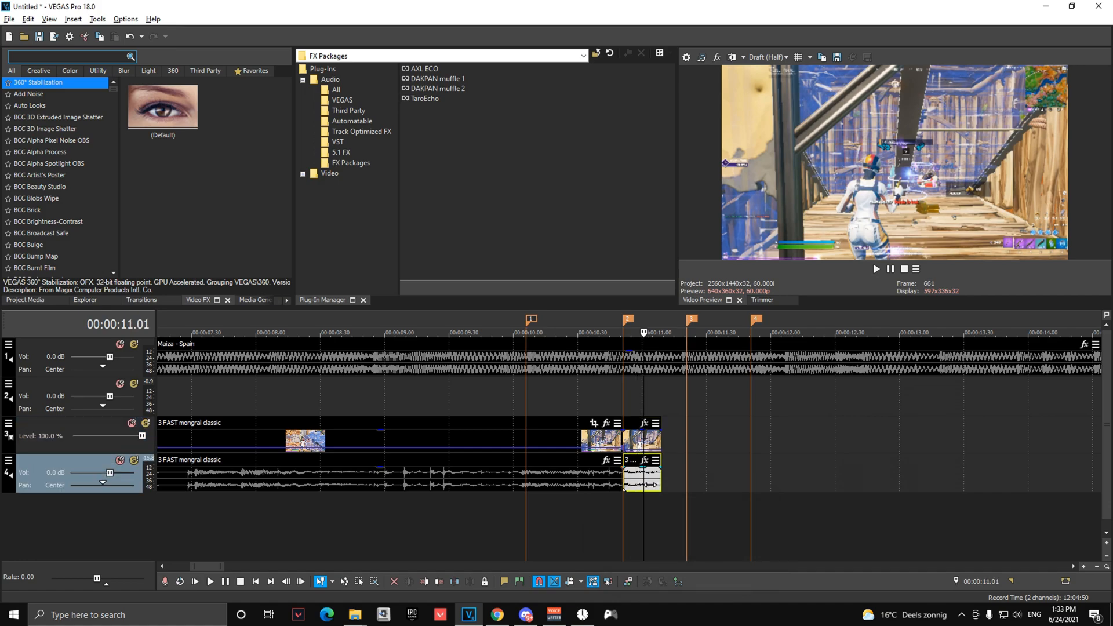
# Step: Insert two new video tracks and move the freeze-frame piece onto the top one
pyautogui.rightClick(78, 433)
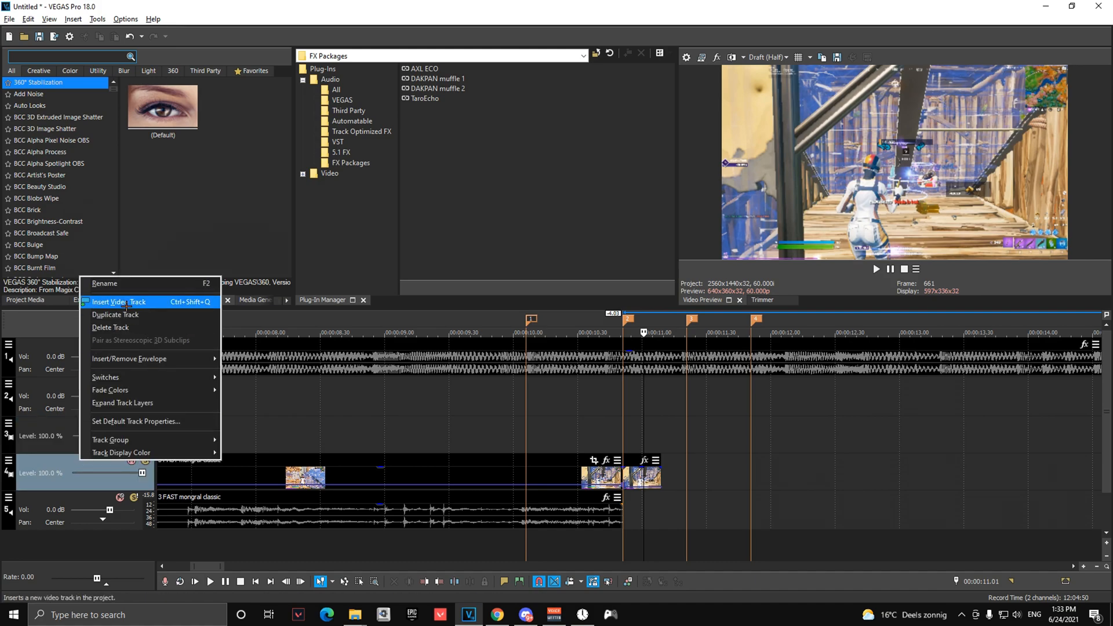
pyautogui.click(120, 302)
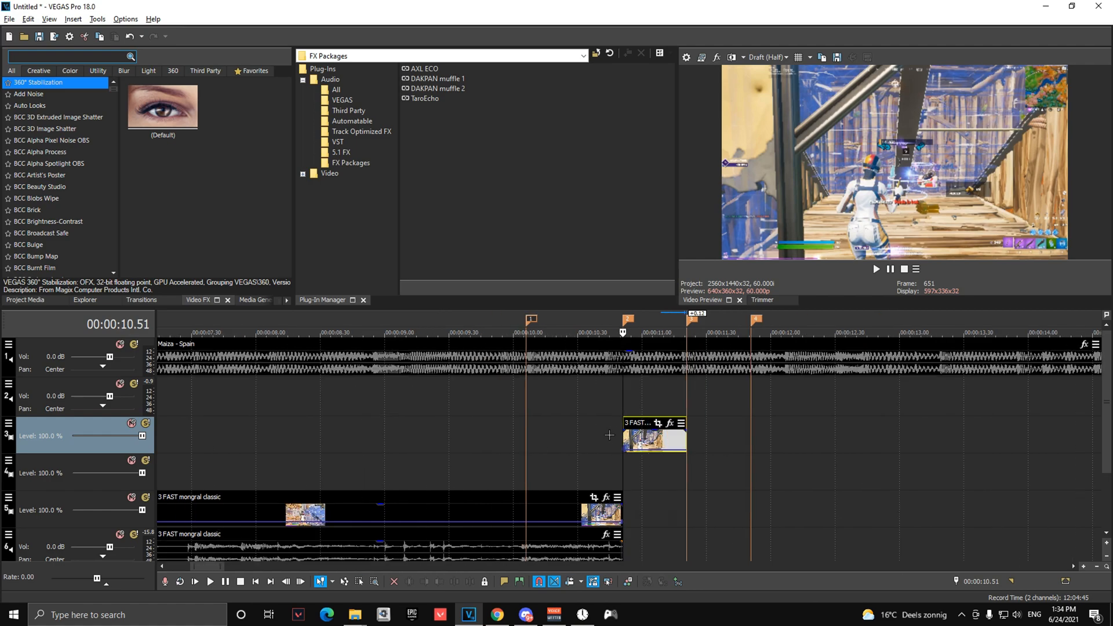
pyautogui.moveTo(772, 421)
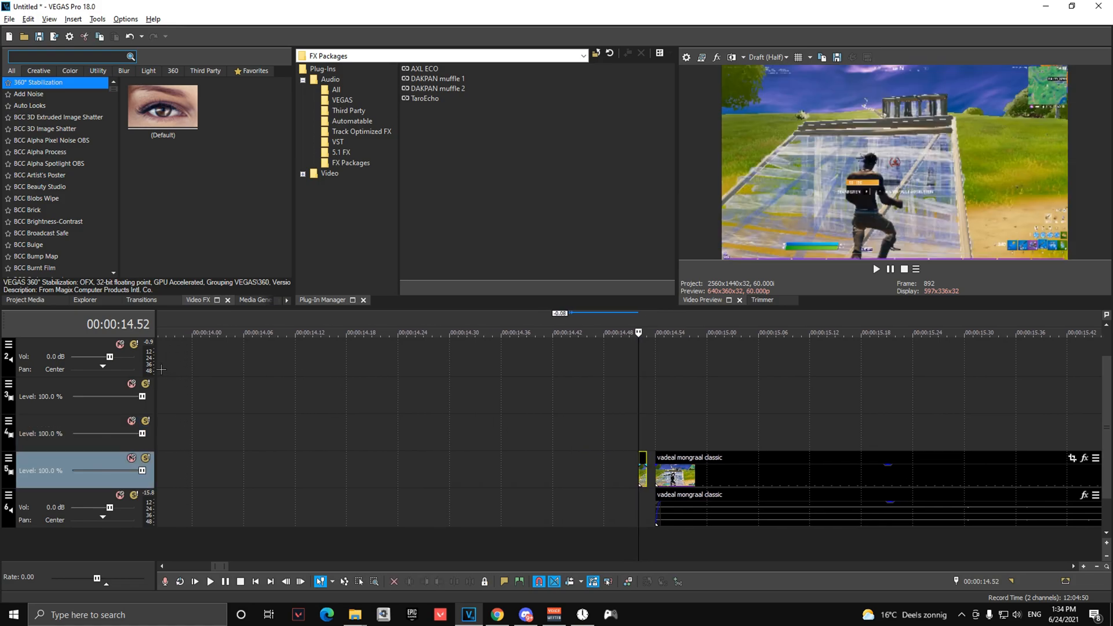
# Step: Place vadeal mongraal classic on track 3 starting at about 11.2 seconds
pyautogui.hscroll(-3)
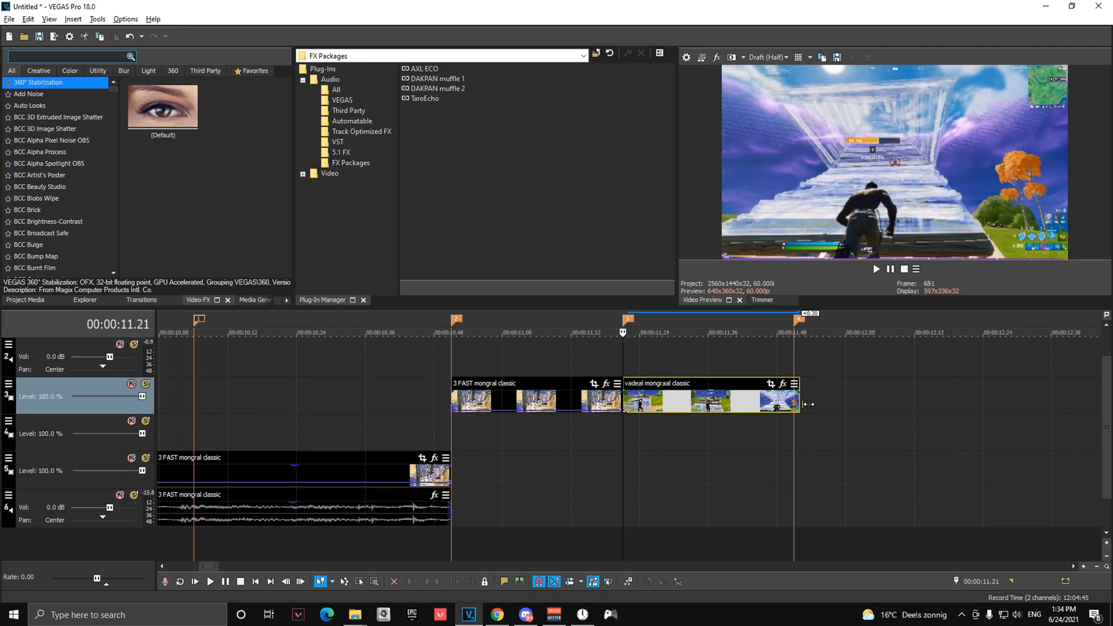
# Step: Save the project with the file name video.veg
pyautogui.rightClick(709, 401)
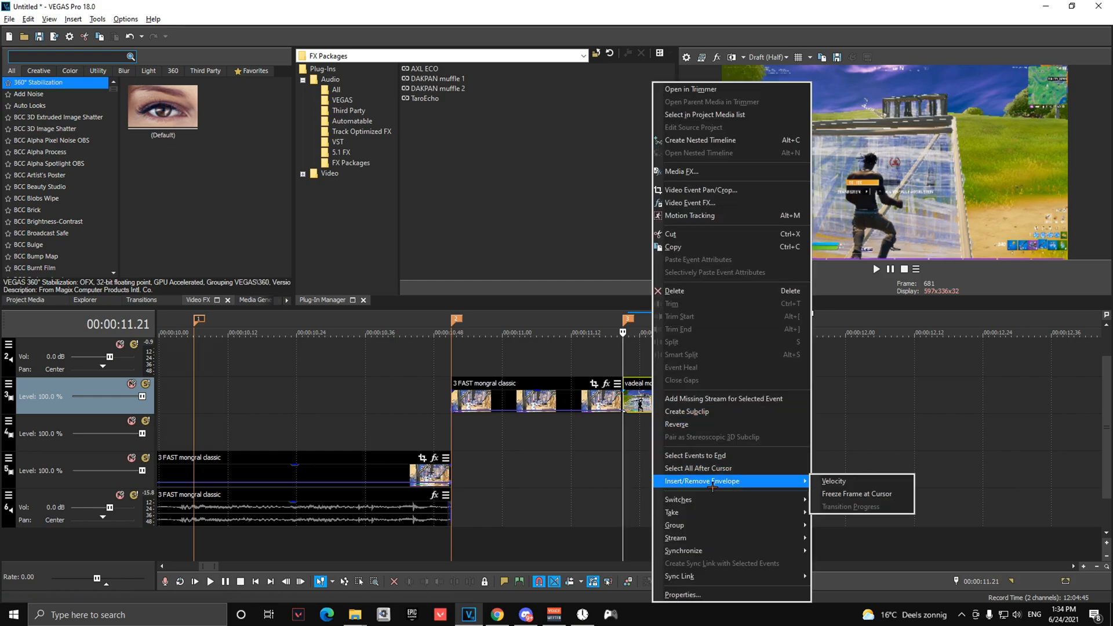
pyautogui.moveTo(834, 481)
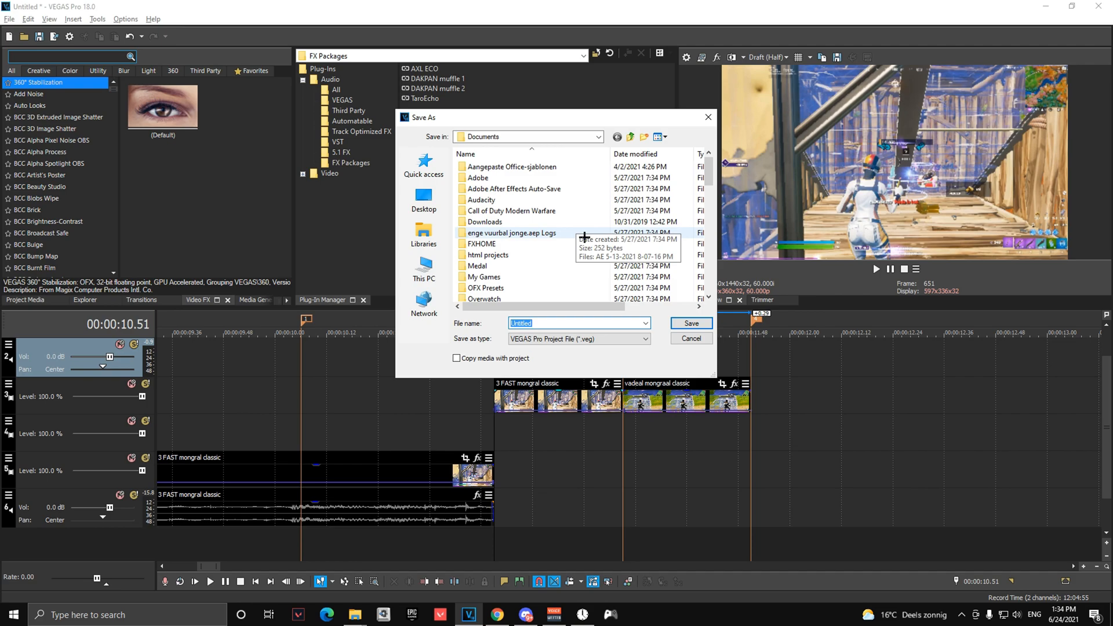
pyautogui.click(689, 323)
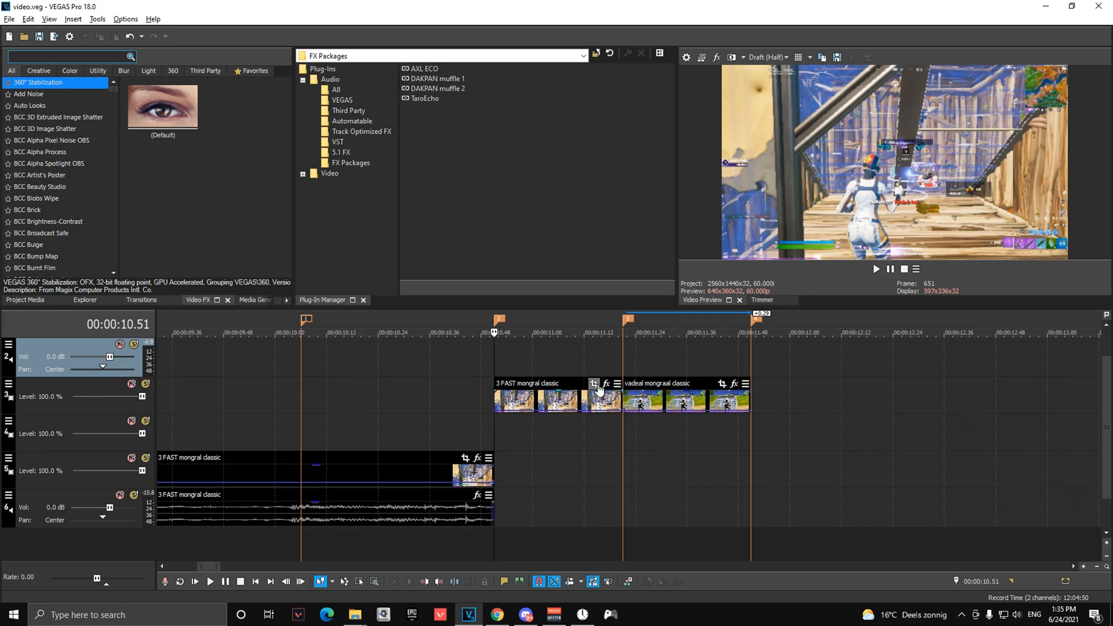
# Step: Trace Bezier masks around the player in the 3 FAST and vadeal mongraal clips
pyautogui.click(594, 383)
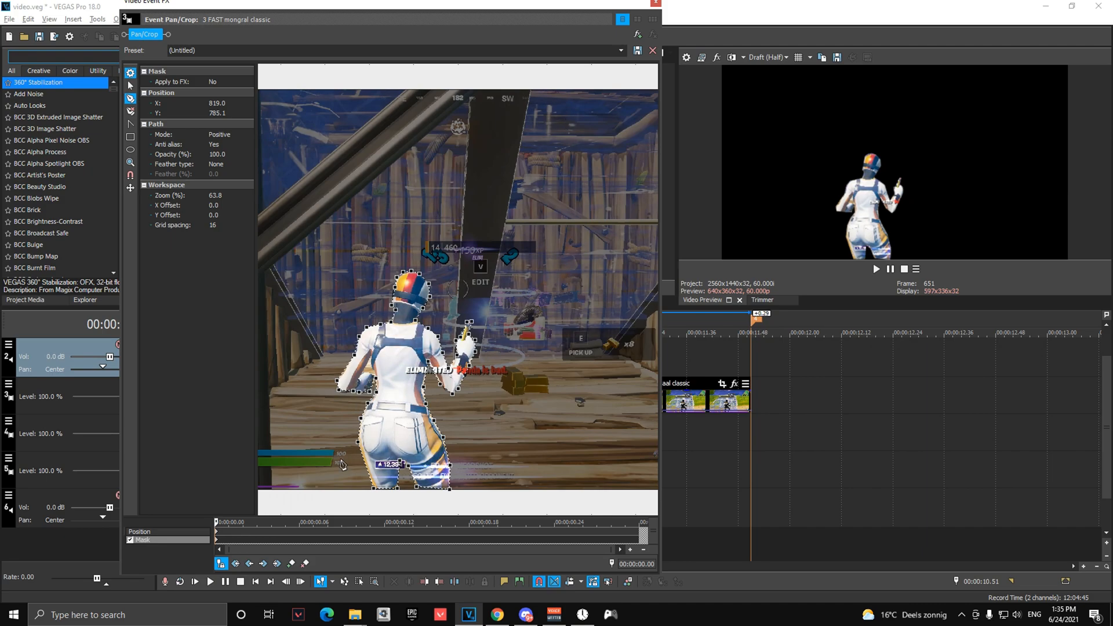
pyautogui.click(652, 50)
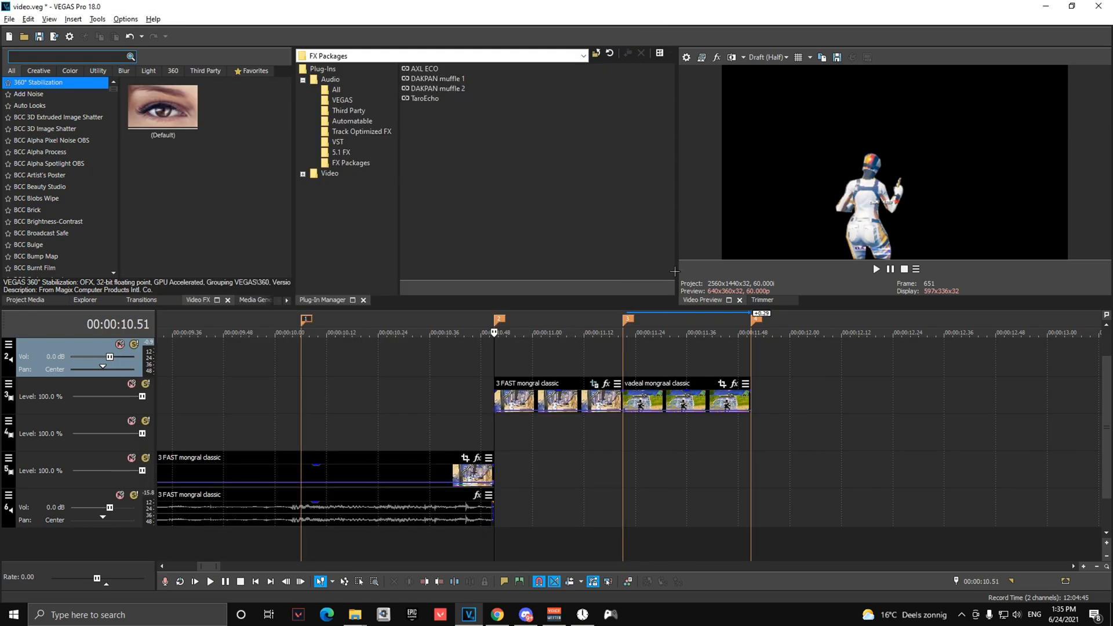
pyautogui.click(721, 383)
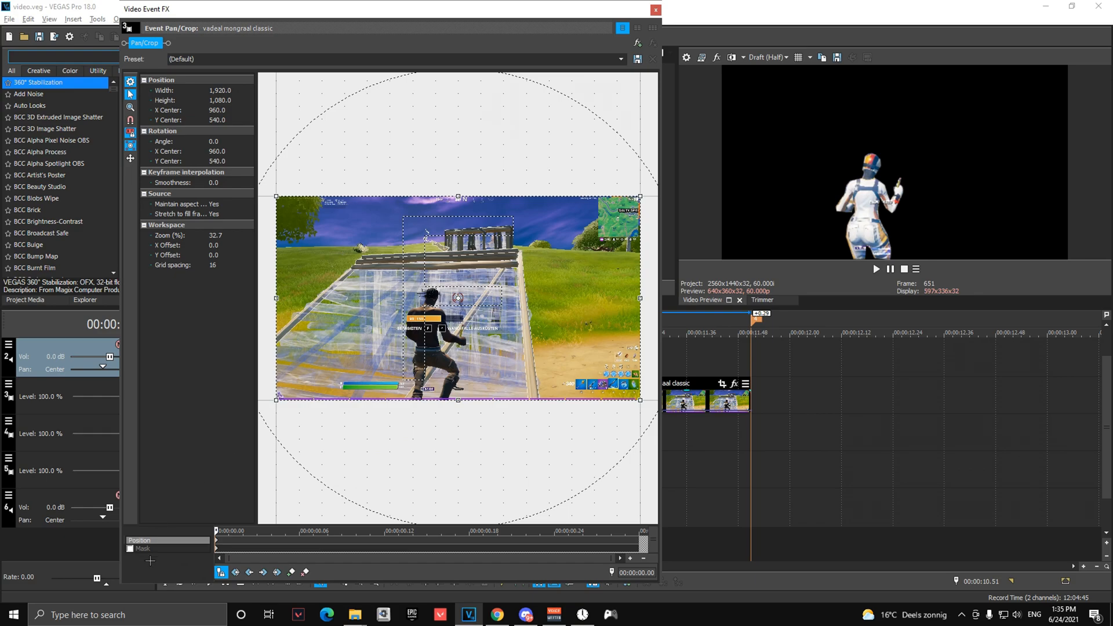
pyautogui.click(130, 547)
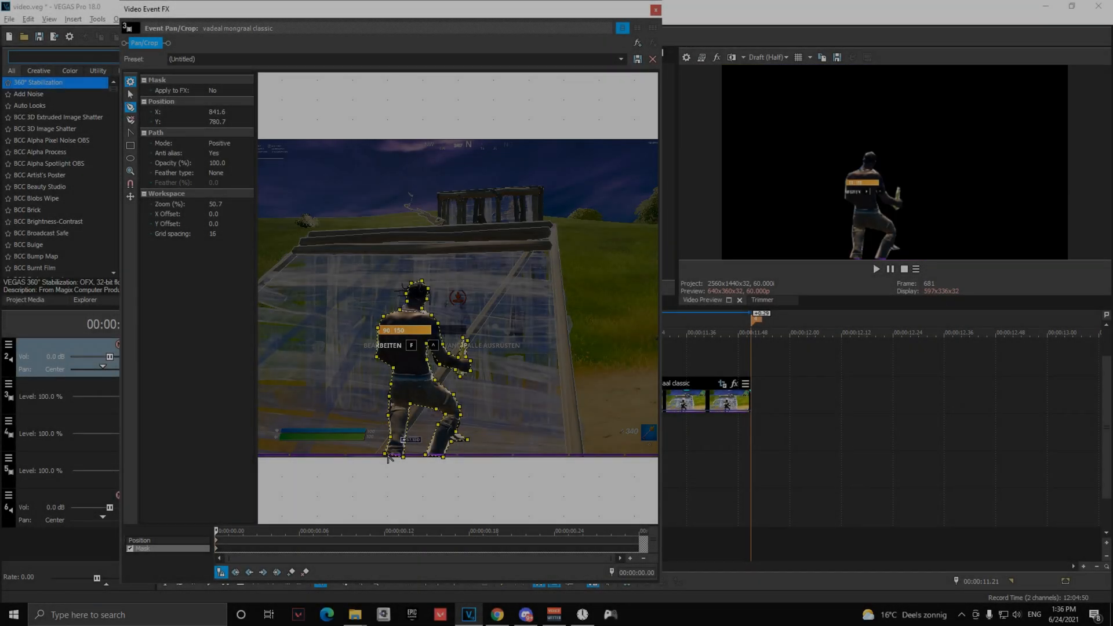
pyautogui.click(652, 9)
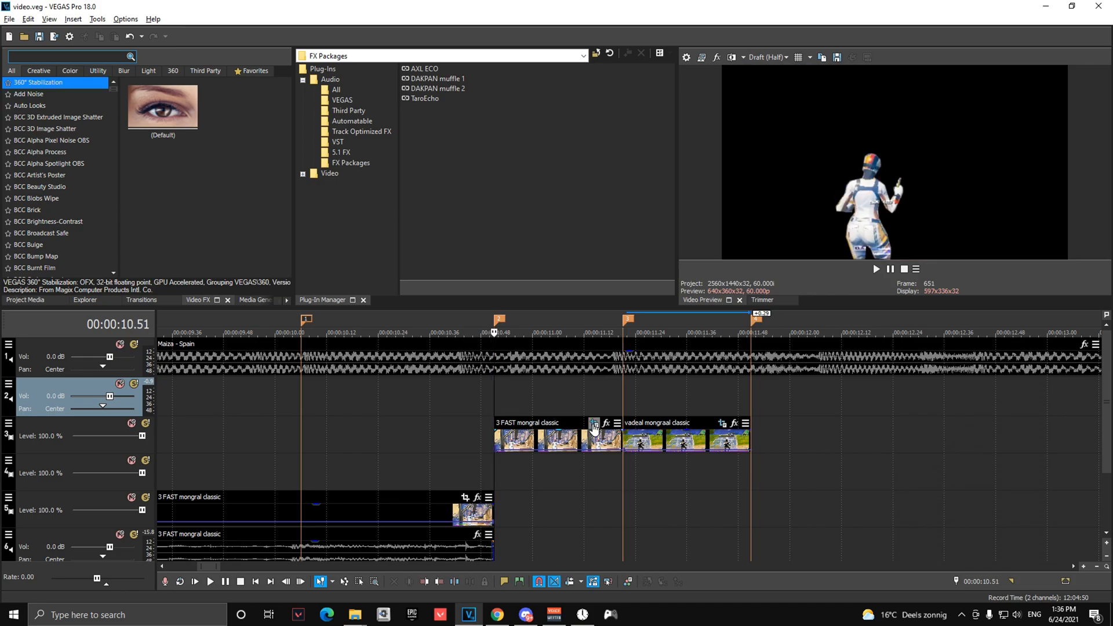
pyautogui.moveTo(564, 407)
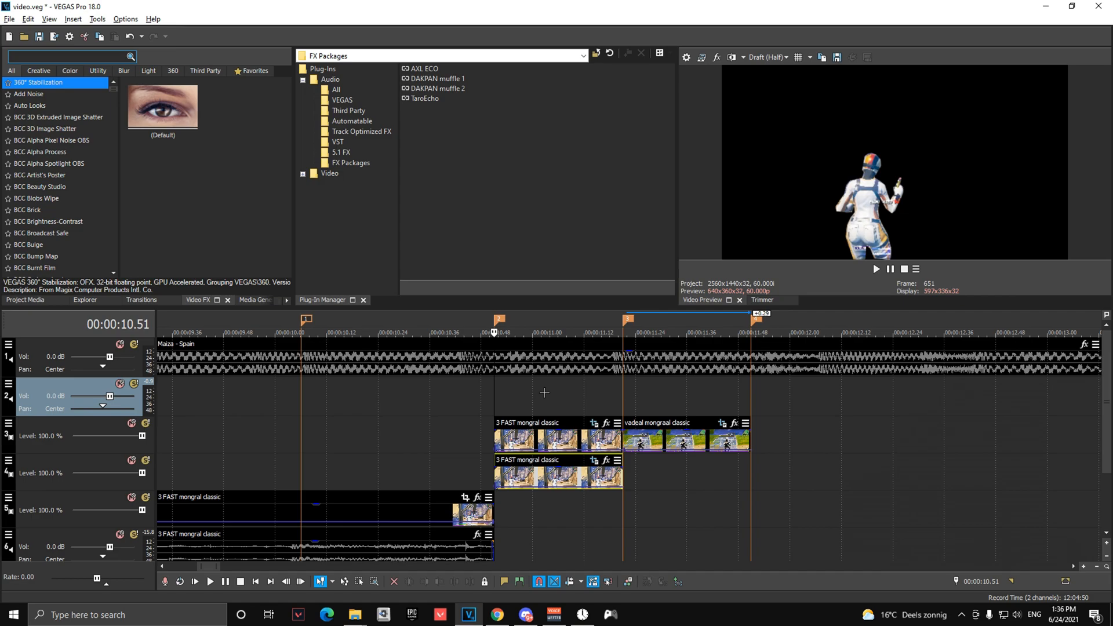
# Step: Duplicate both masked clips onto track 4 and change the copy's mask mode
pyautogui.click(476, 496)
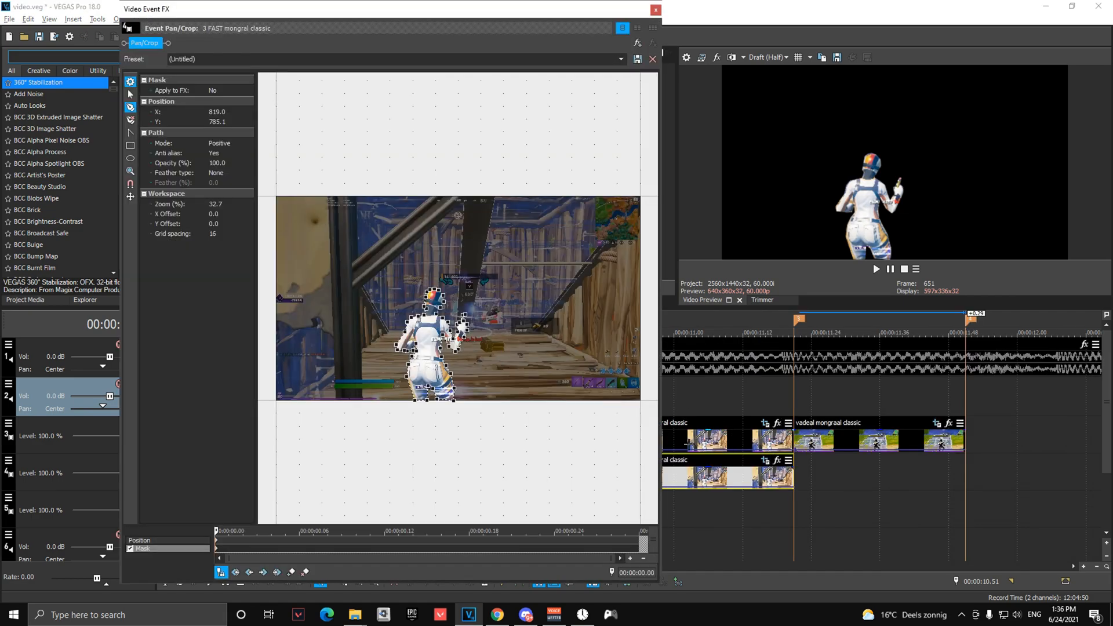
pyautogui.click(227, 143)
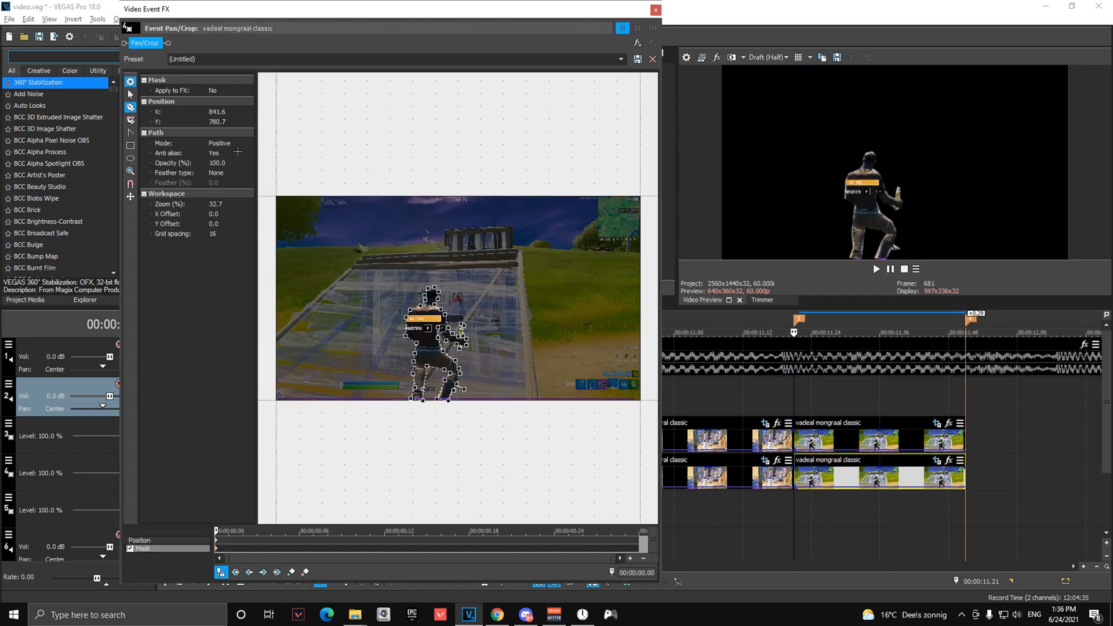
pyautogui.click(654, 9)
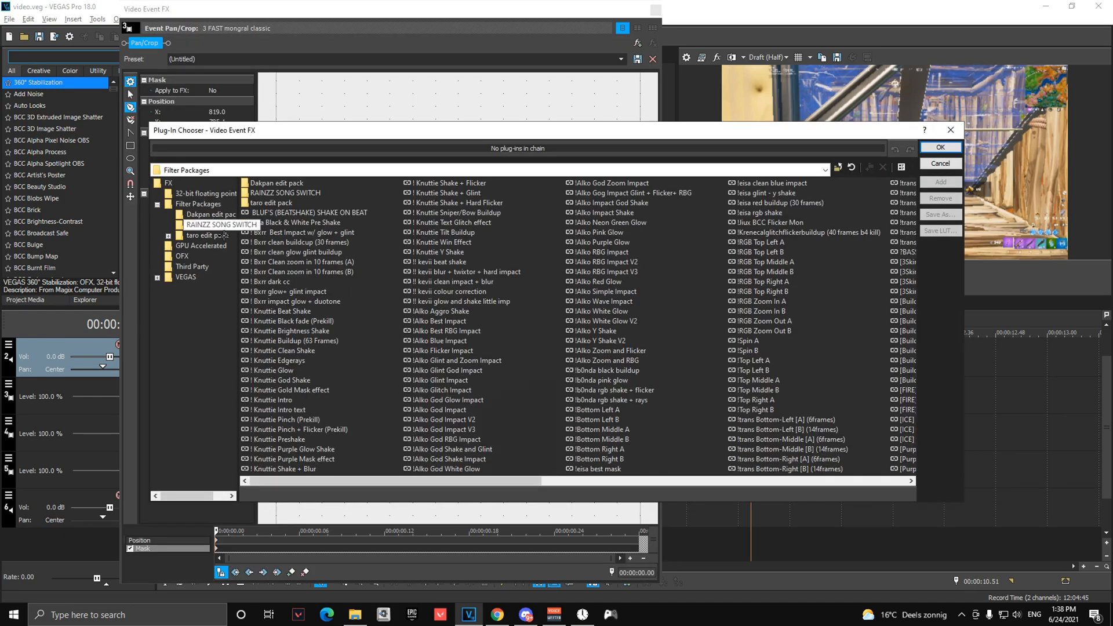
# Step: Add RAINZZ SONG SWITCH Background A and Skin B presets, and Background B to vadeal
pyautogui.click(220, 224)
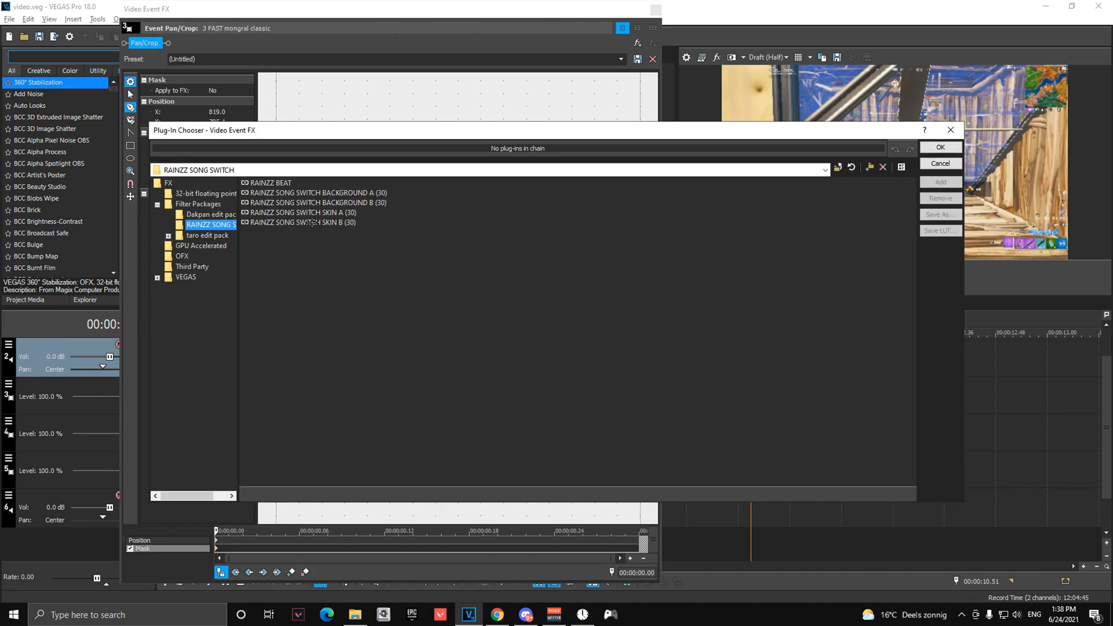
pyautogui.click(303, 213)
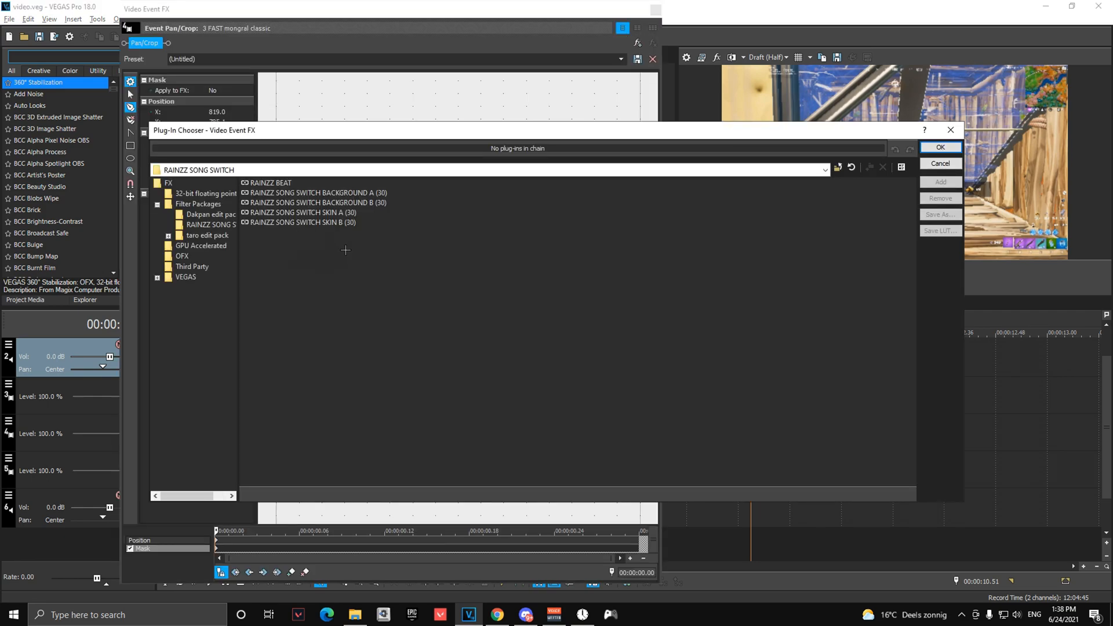
pyautogui.click(316, 193)
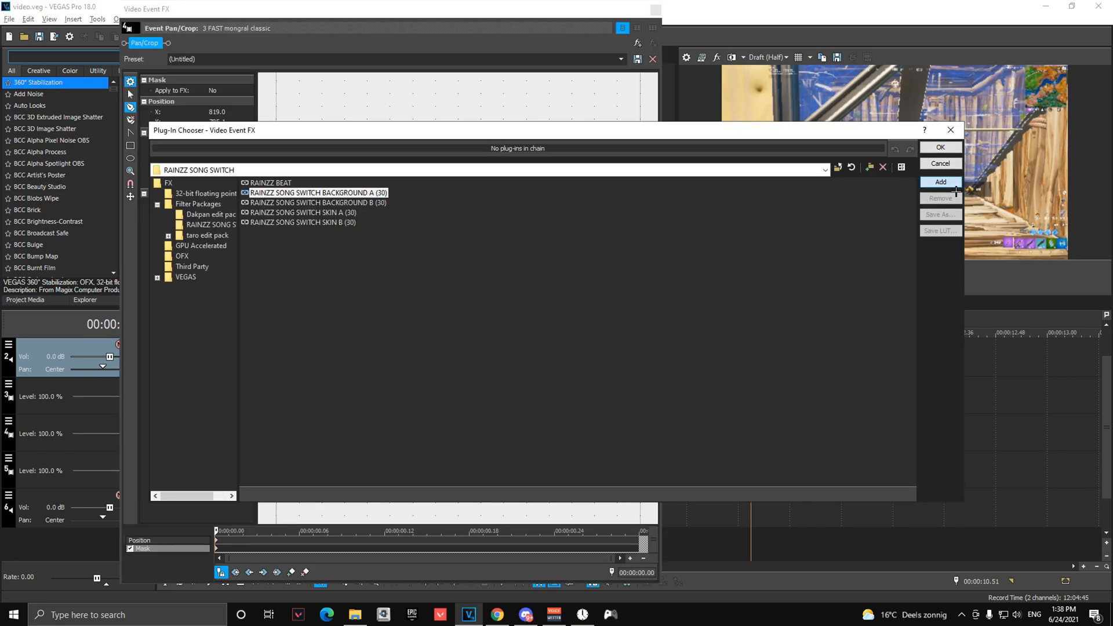
pyautogui.click(940, 163)
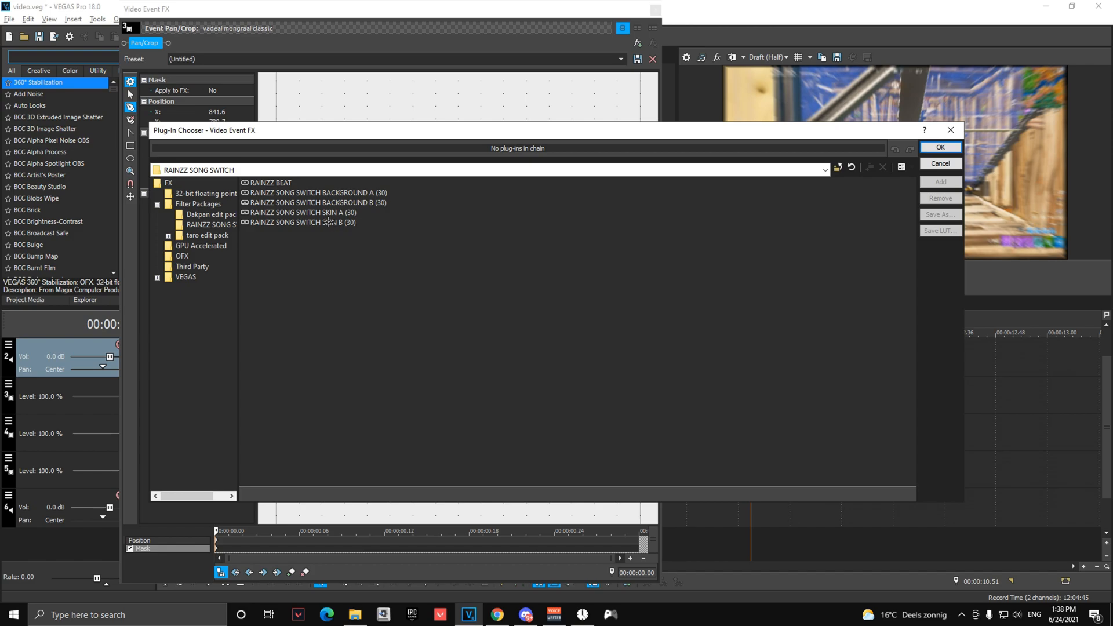
pyautogui.click(940, 181)
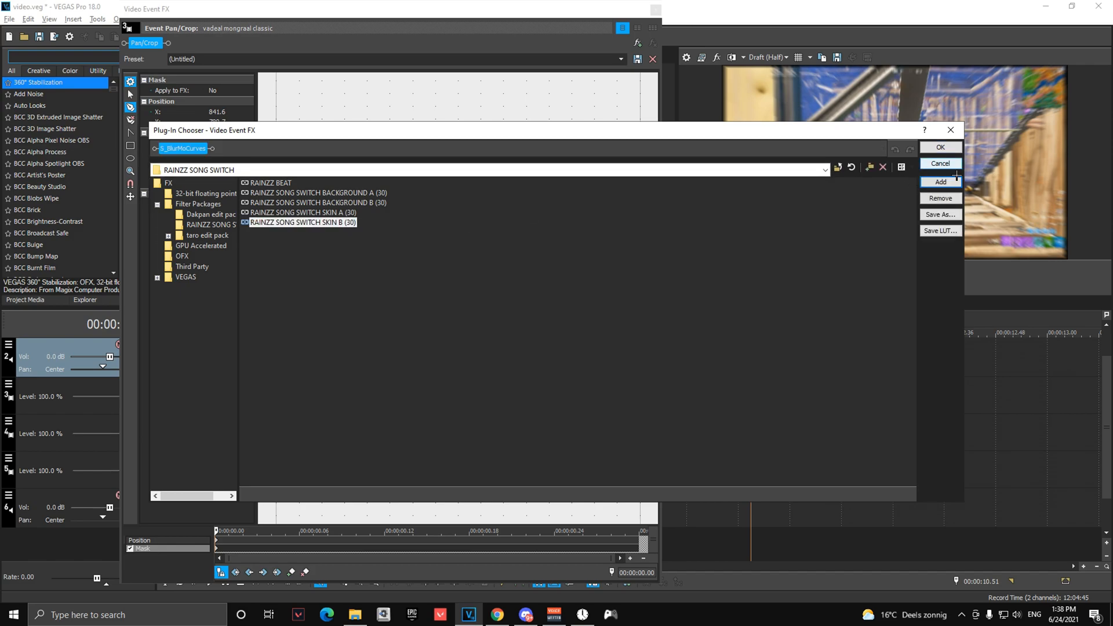
pyautogui.click(939, 164)
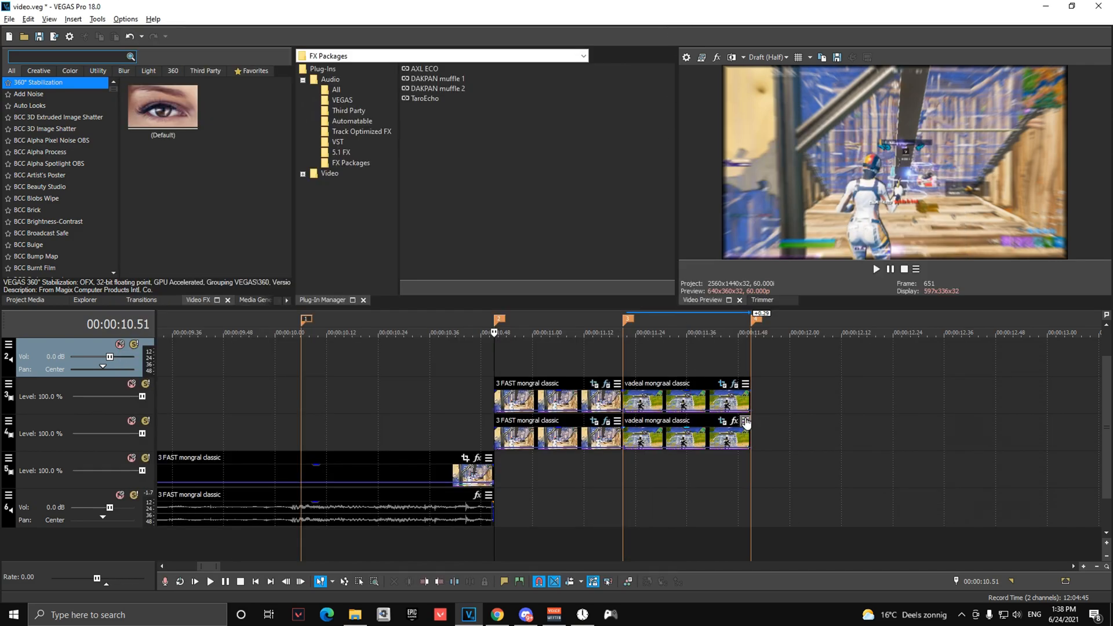
pyautogui.click(733, 421)
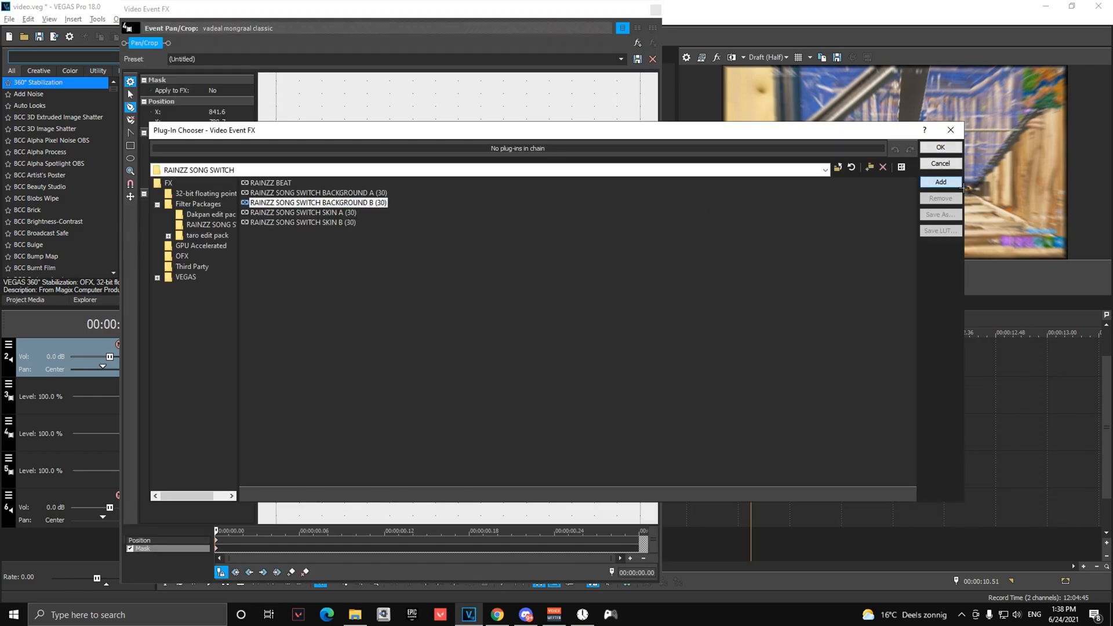
pyautogui.click(940, 164)
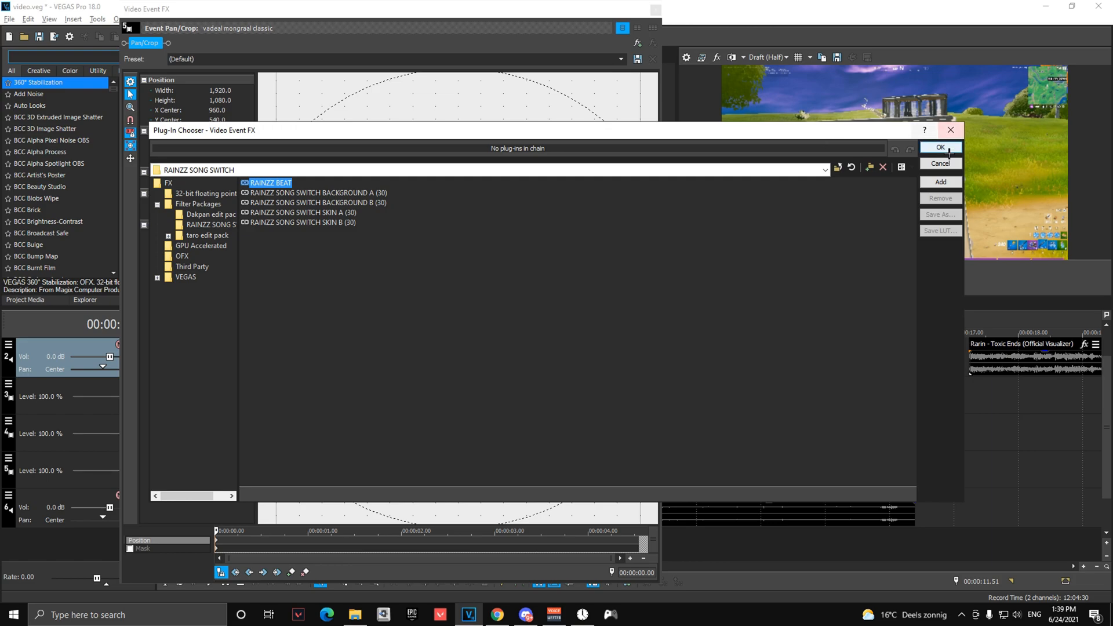
# Step: Confirm the RAINZZ BEAT preset on the vadeal mongraal classic clip
pyautogui.click(940, 162)
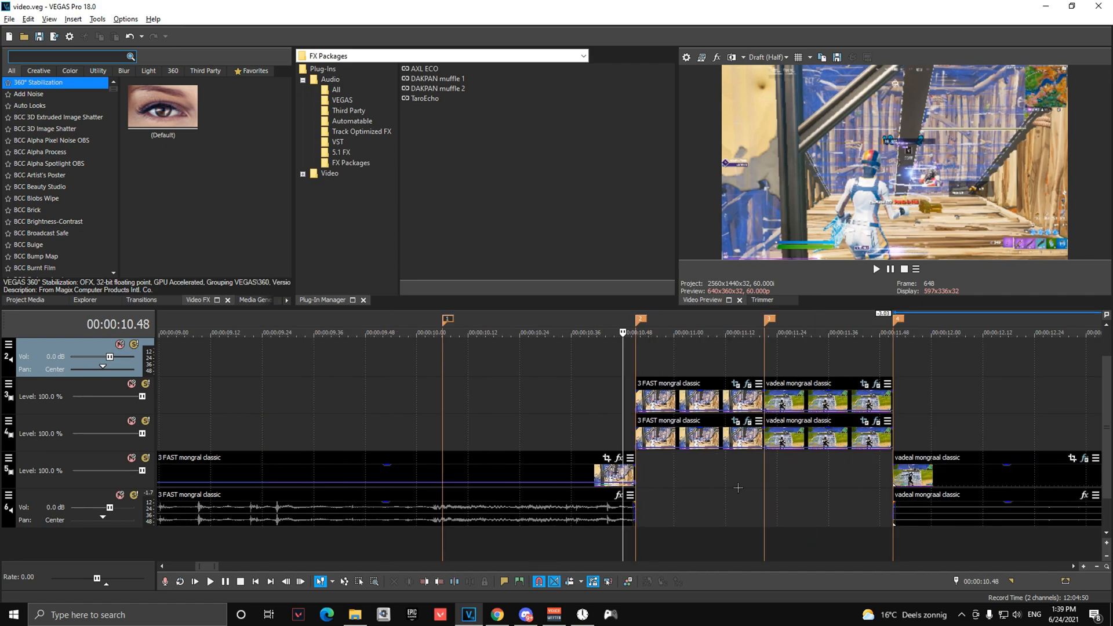
# Step: Drag the crumpled paper background image from Downloads onto track 5
pyautogui.click(354, 614)
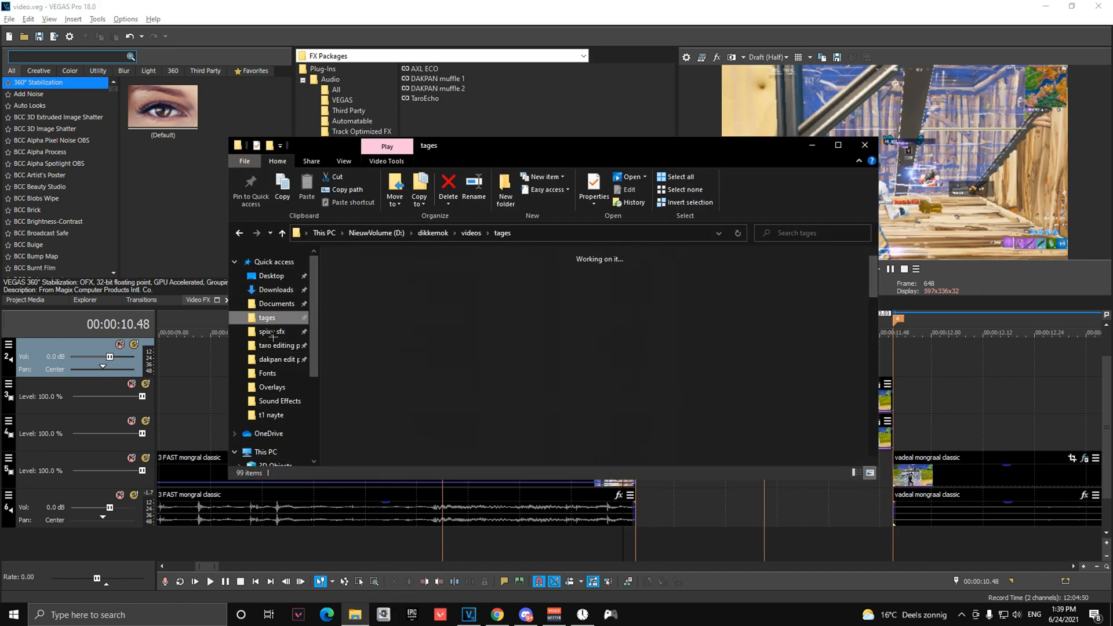
pyautogui.click(276, 288)
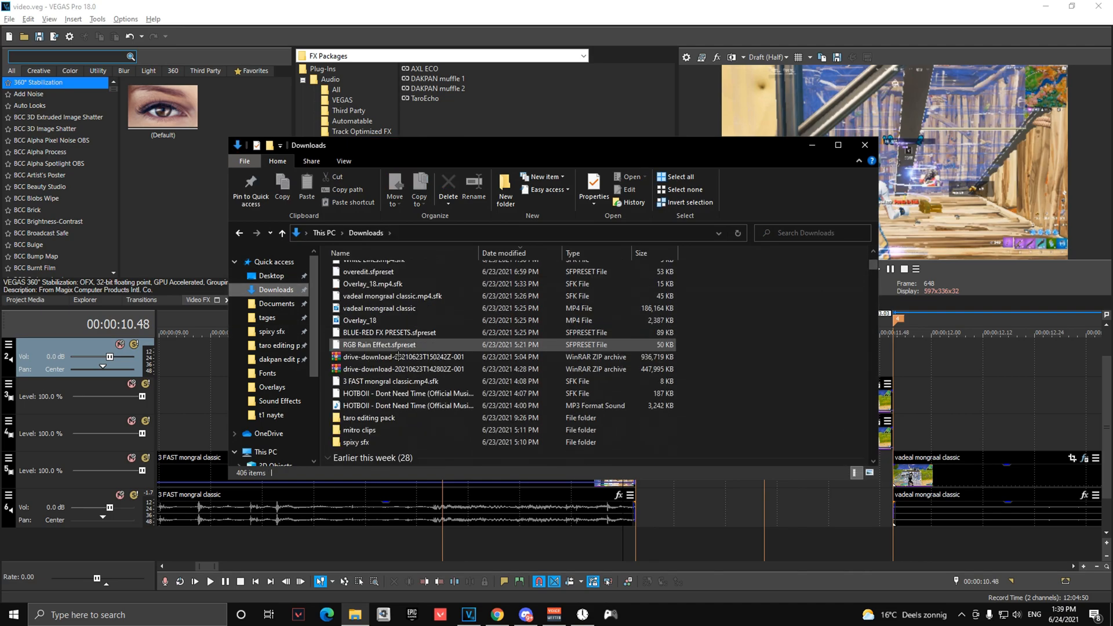
pyautogui.click(269, 317)
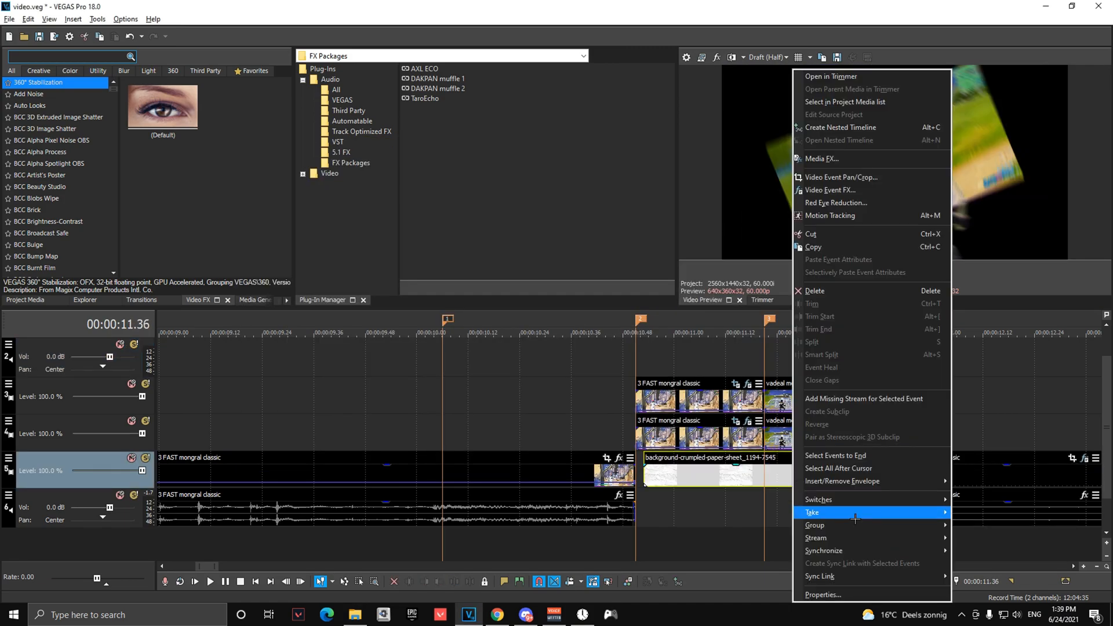
# Step: Check Loop in the paper background event's Properties so it stretches under the masked clips
pyautogui.click(822, 595)
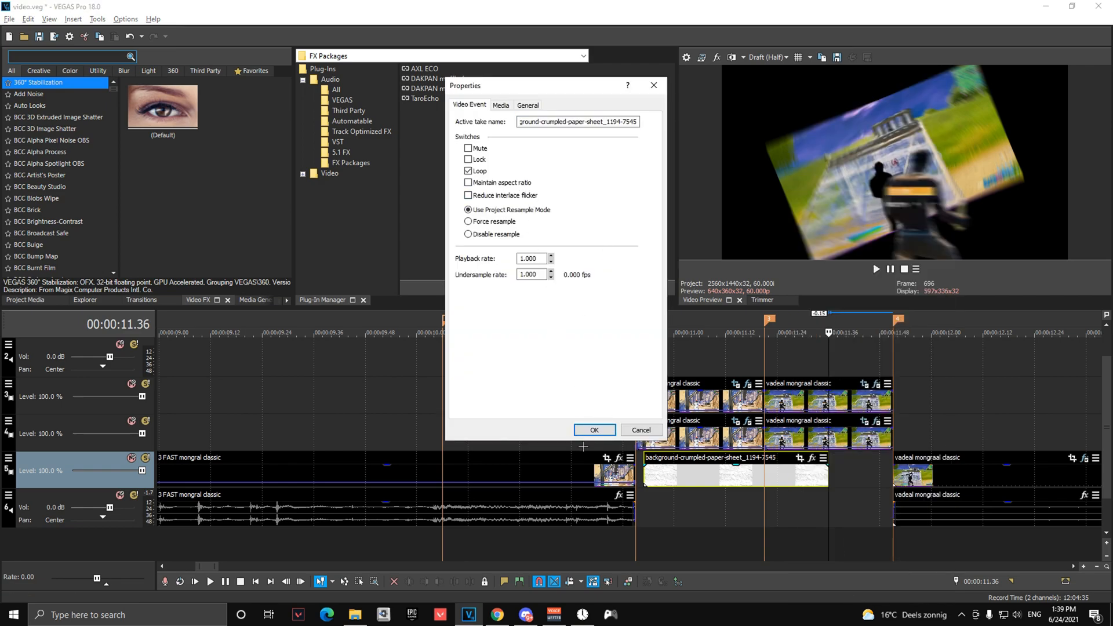
pyautogui.click(594, 430)
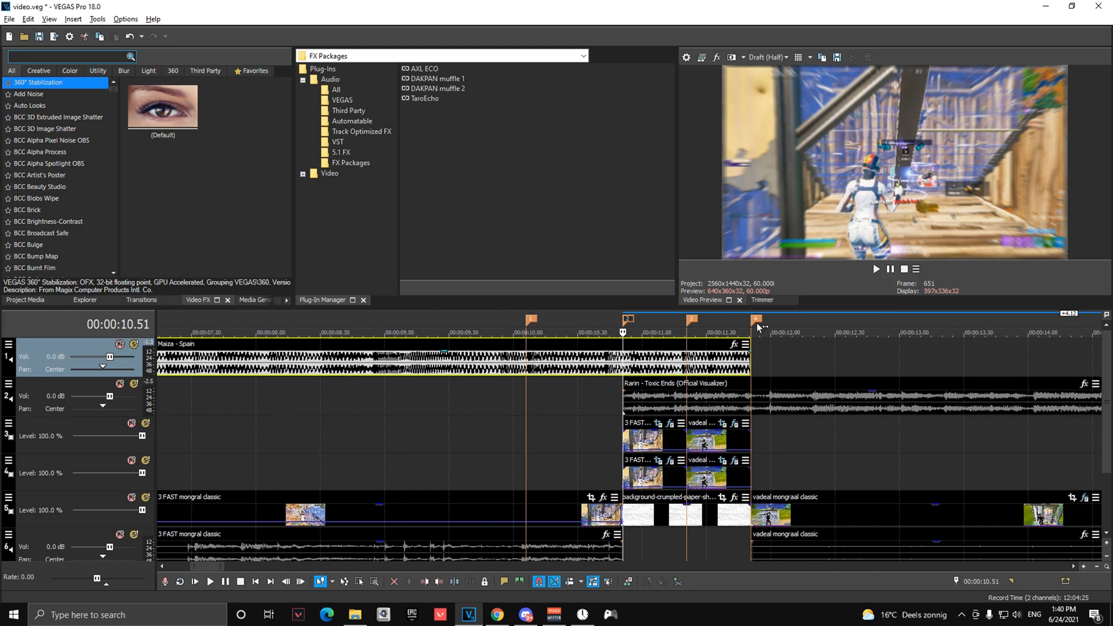
pyautogui.moveTo(660, 393)
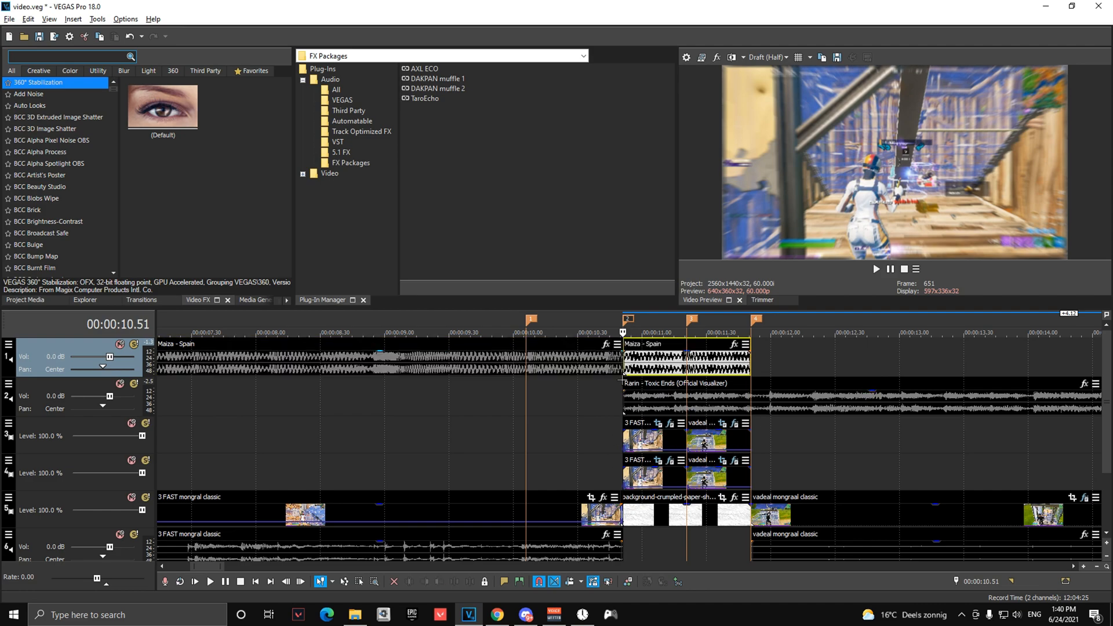
pyautogui.moveTo(433, 396)
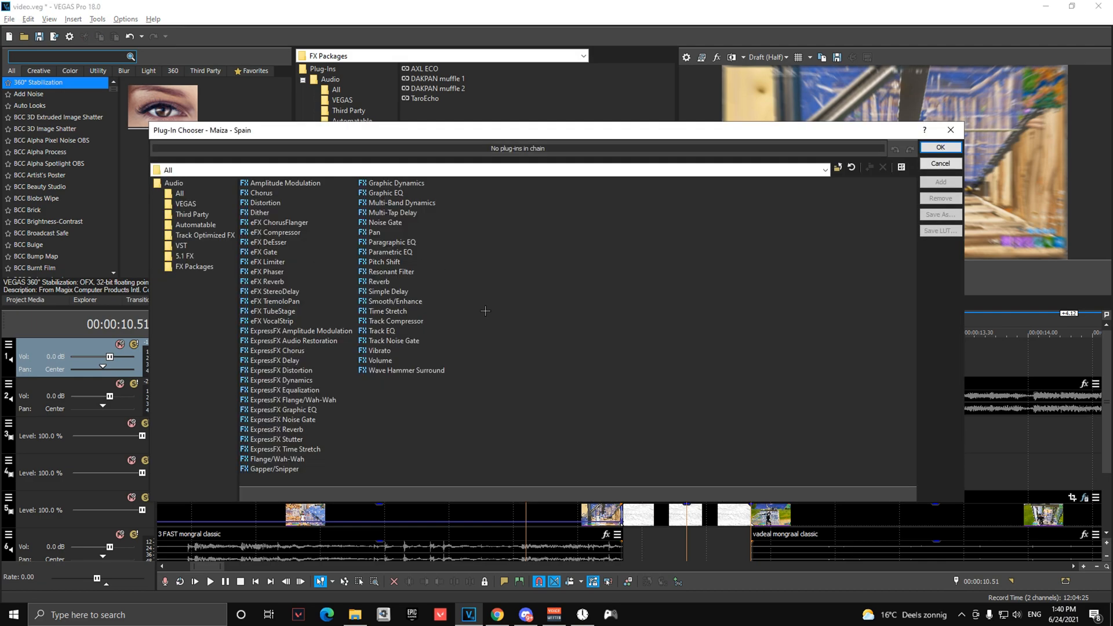
# Step: Add a Resonant Filter with the [Sys] Muffler preset to the Maiza - Spain tail piece
pyautogui.click(391, 272)
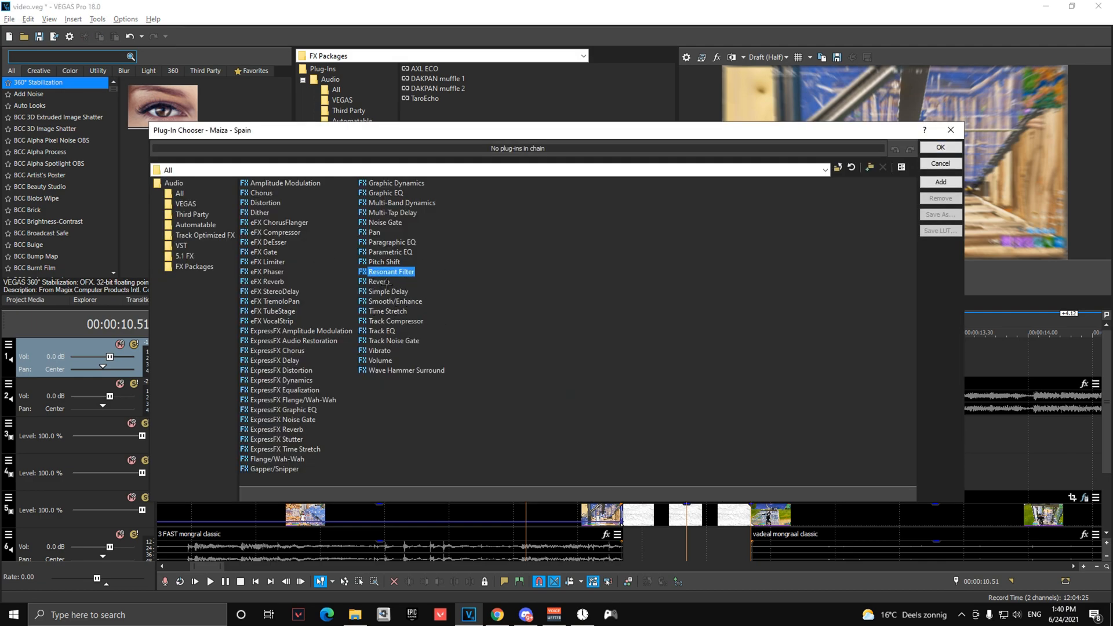
pyautogui.click(939, 164)
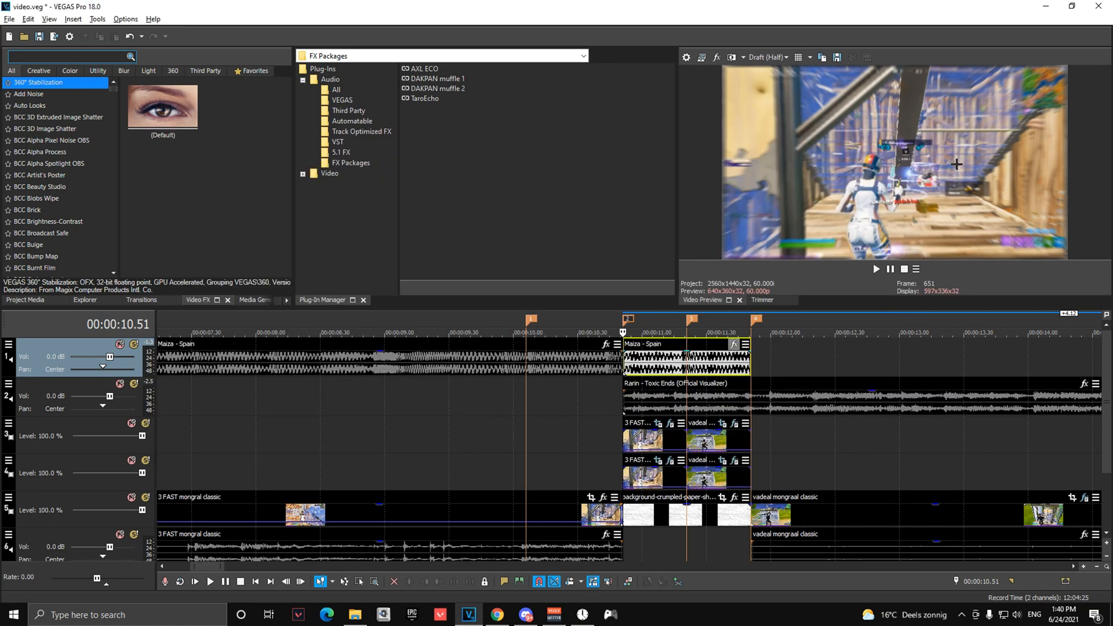
pyautogui.click(474, 249)
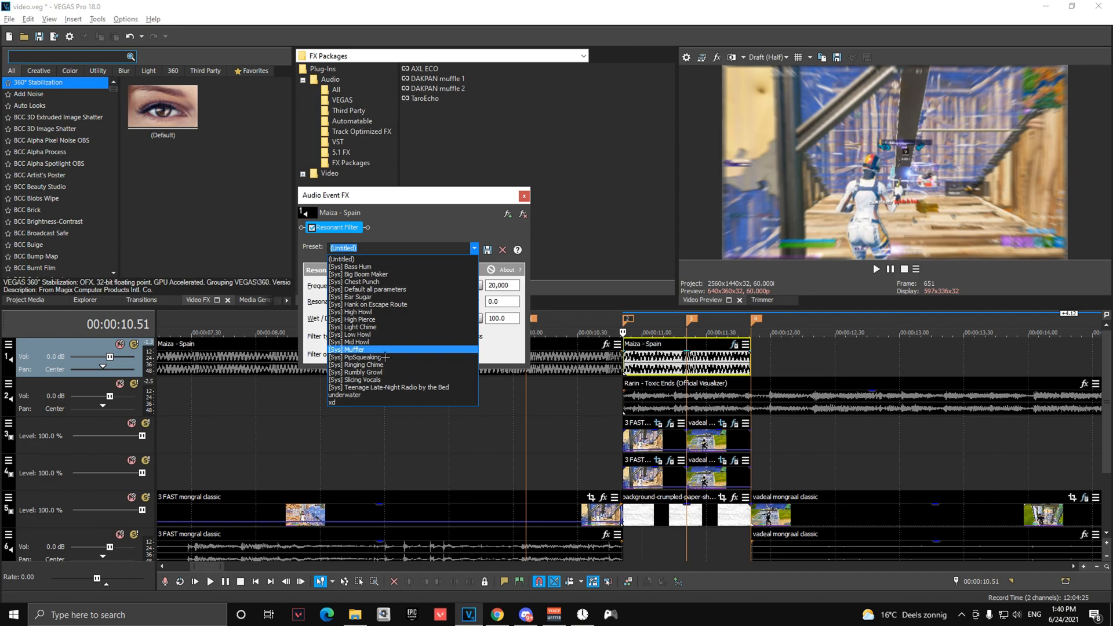
pyautogui.click(524, 195)
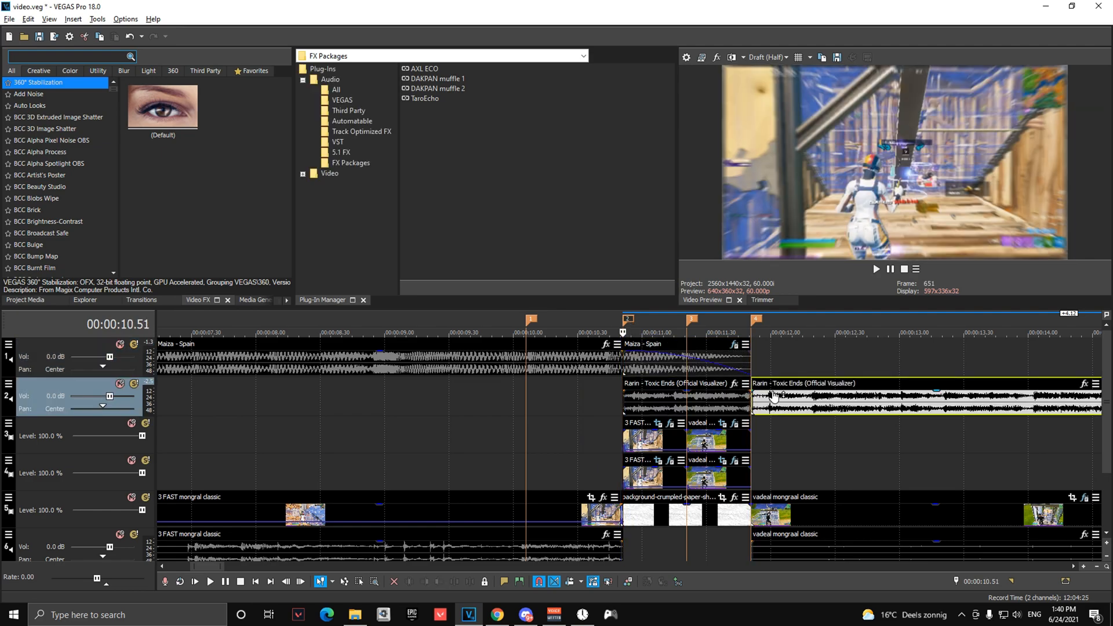
pyautogui.moveTo(494, 210)
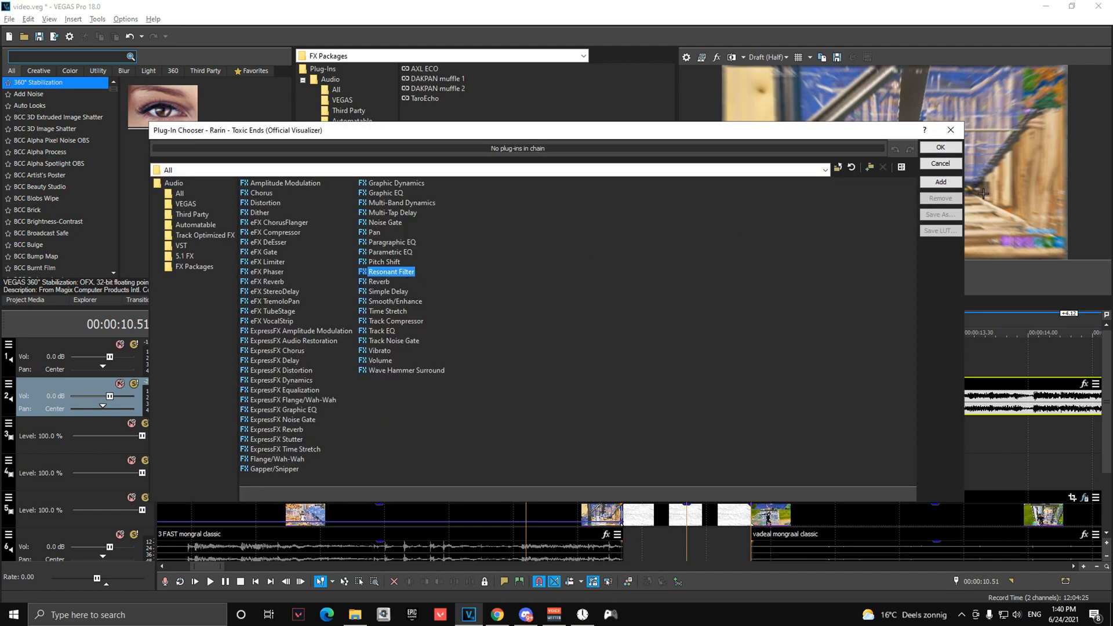
# Step: Apply the Resonant Filter to the Rarin - Toxic Ends piece with the Muffler settings
pyautogui.click(940, 163)
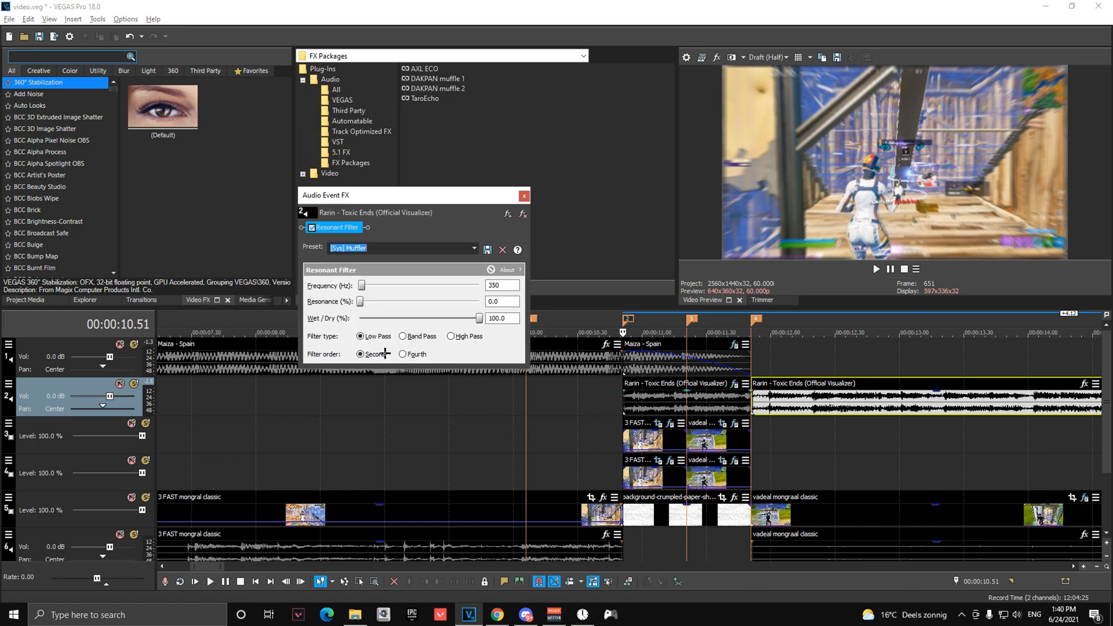
pyautogui.click(524, 196)
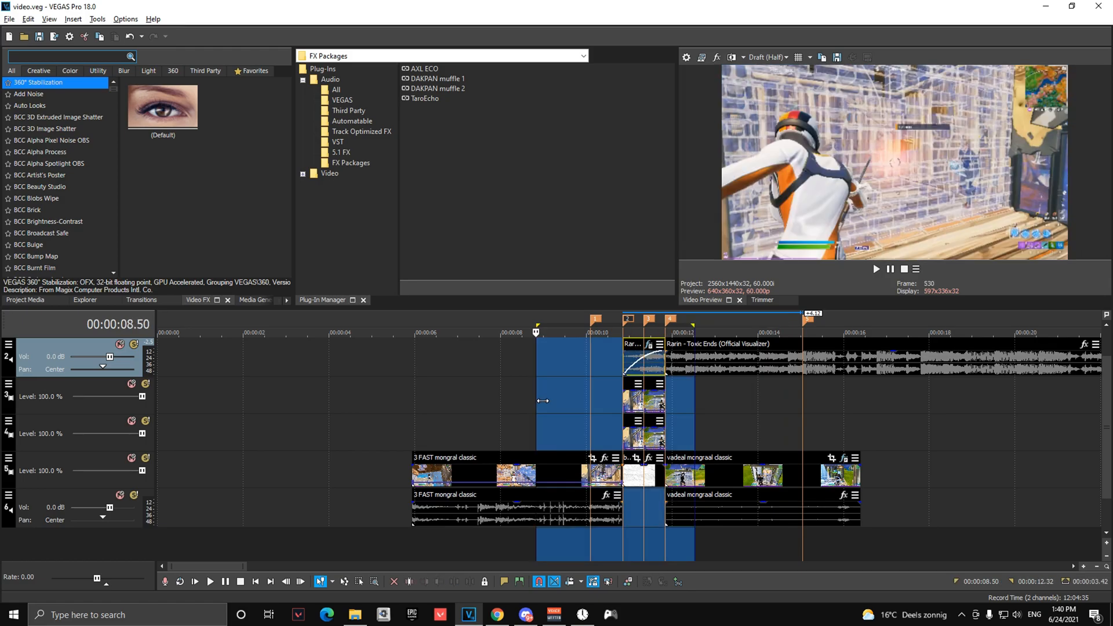
pyautogui.click(876, 269)
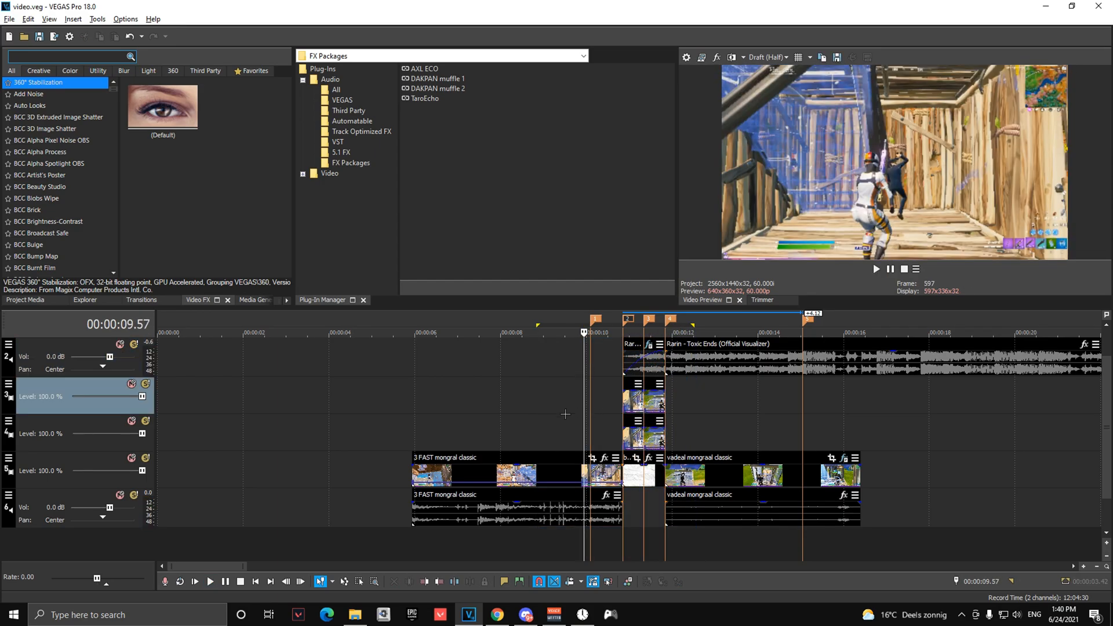
pyautogui.moveTo(579, 408)
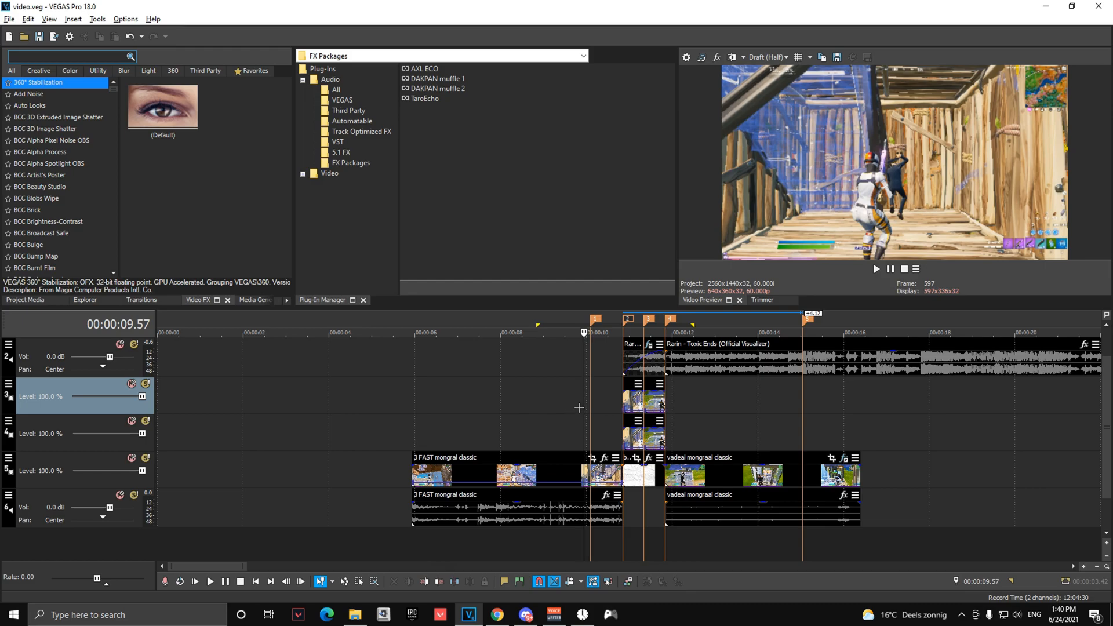